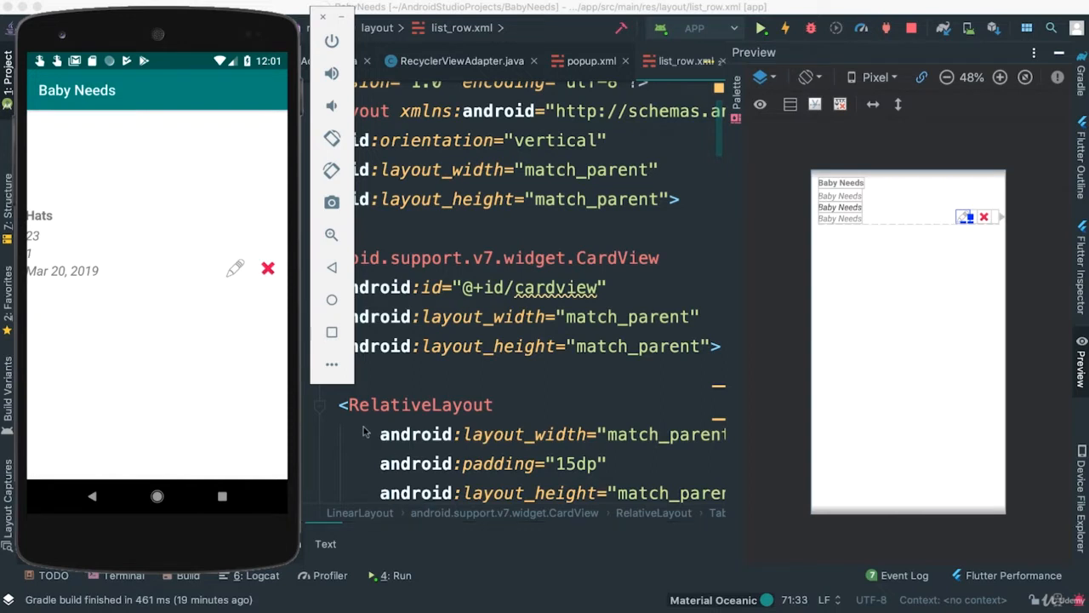
{"action": "mouse_move", "coordinate": [41, 286]}
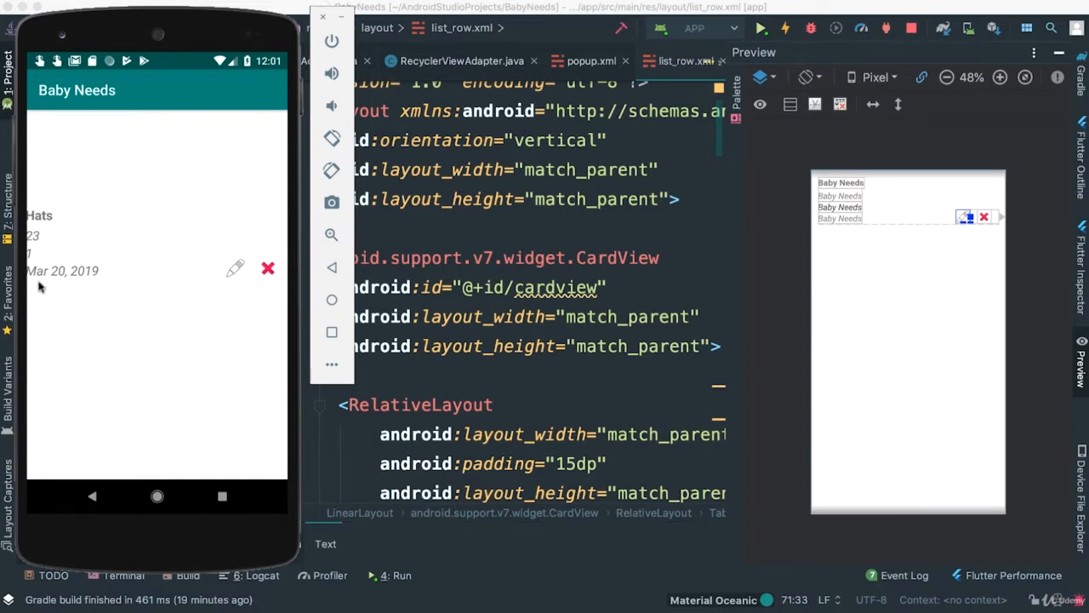
{"action": "mouse_move", "coordinate": [146, 330]}
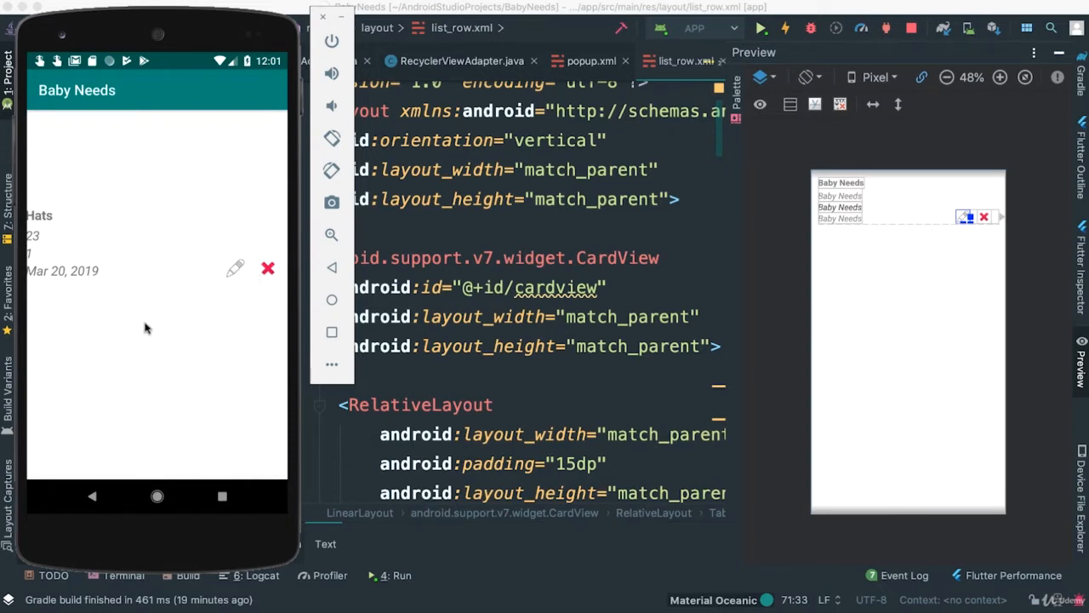
Set the CardView layout_height in list_row.xml to wrap_content and rerun the app.
{"action": "left_click", "coordinate": [269, 269]}
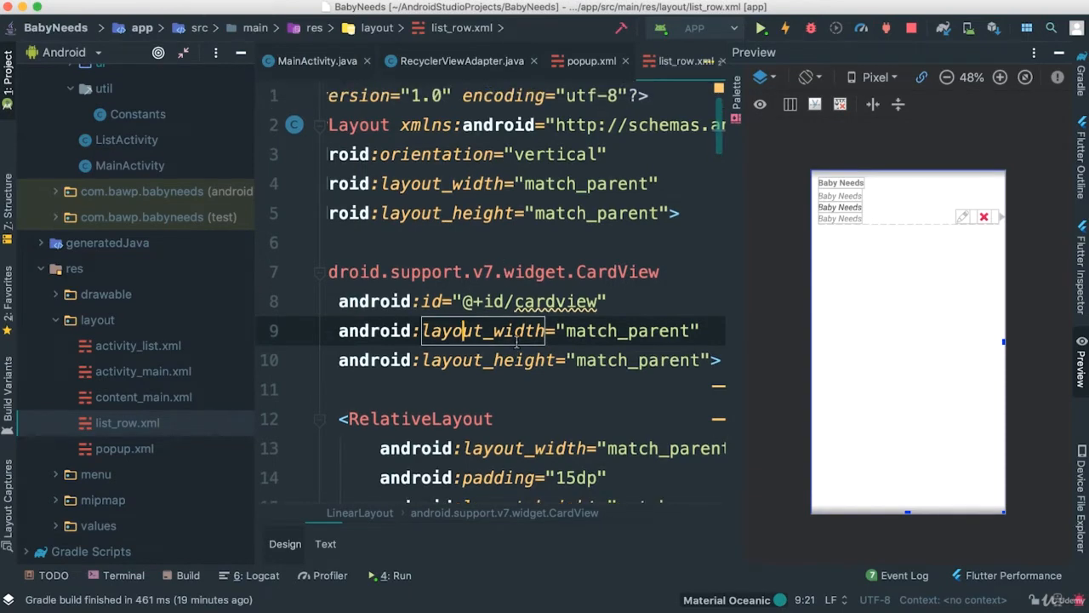
{"action": "mouse_move", "coordinate": [235, 68]}
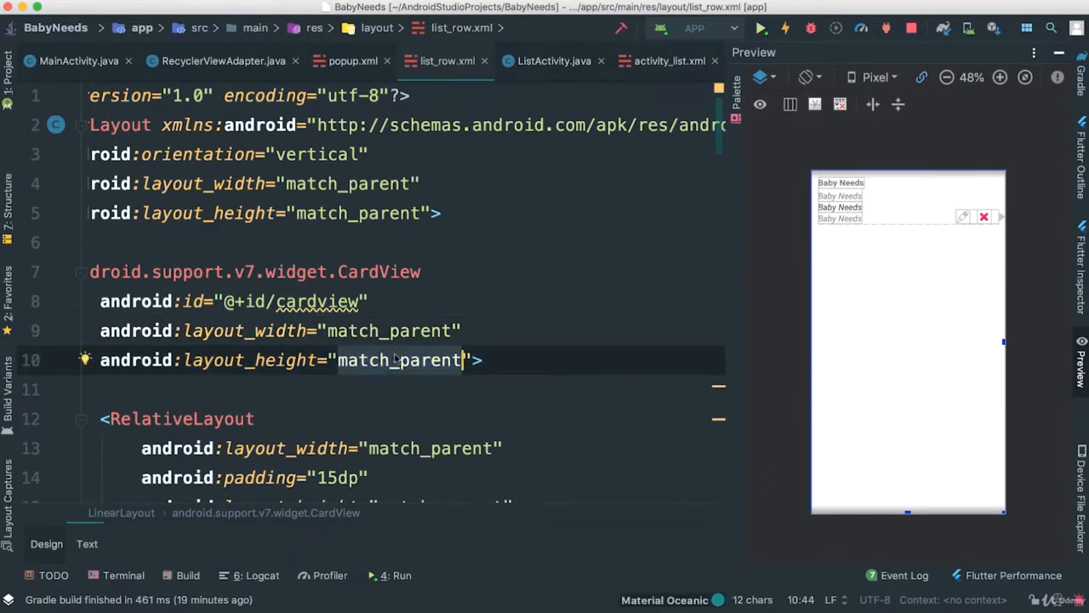
{"action": "type", "text": "wrap_con"}
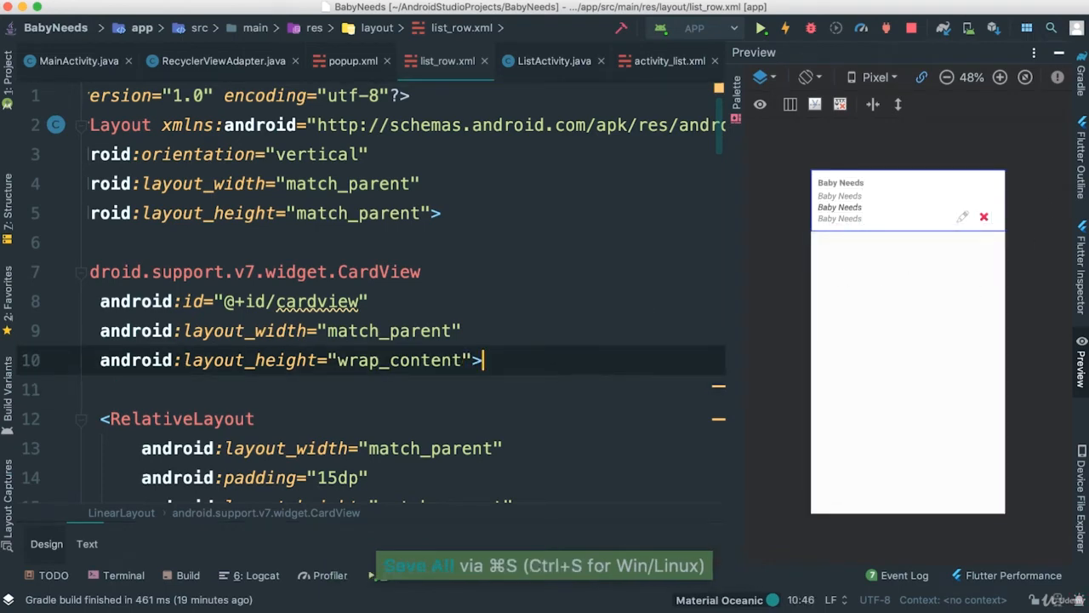
{"action": "left_click", "coordinate": [758, 27]}
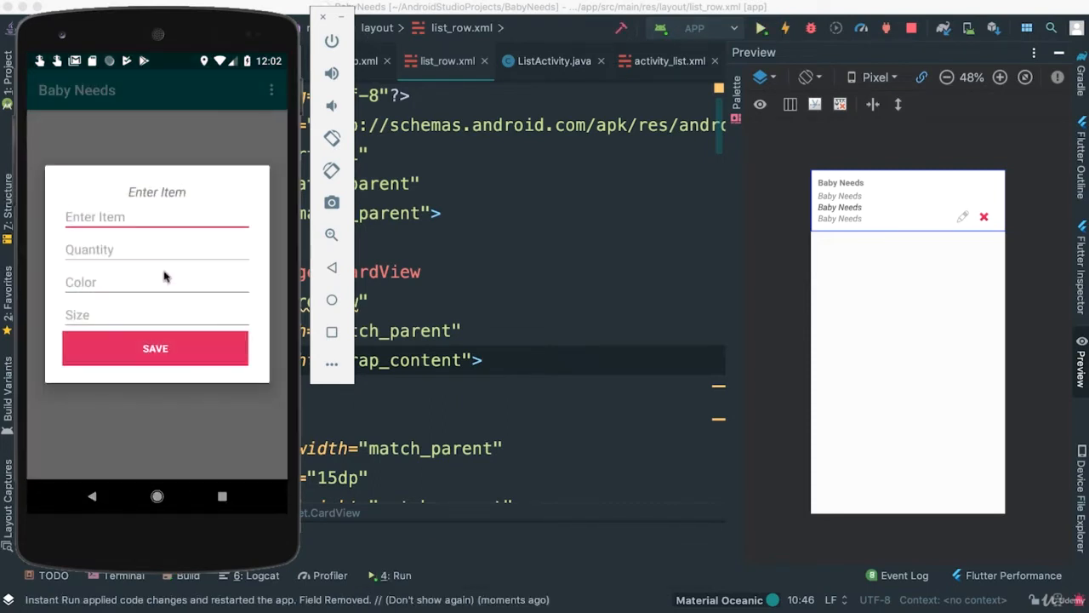
{"action": "mouse_move", "coordinate": [264, 149]}
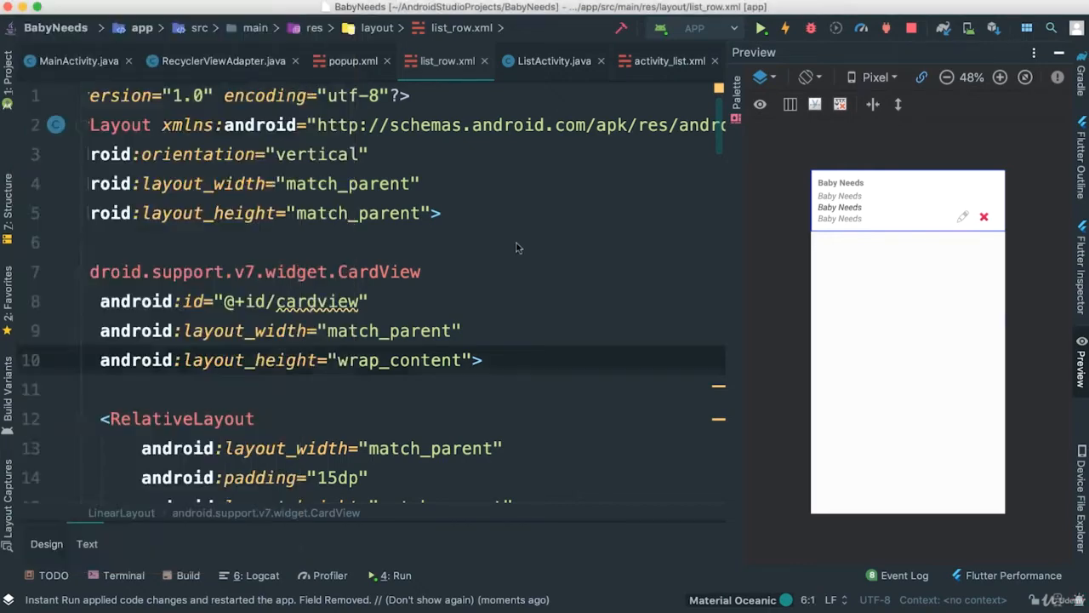
In AndroidManifest.xml make .ListActivity the launcher activity and register .MainActivity separately.
{"action": "left_click", "coordinate": [9, 82]}
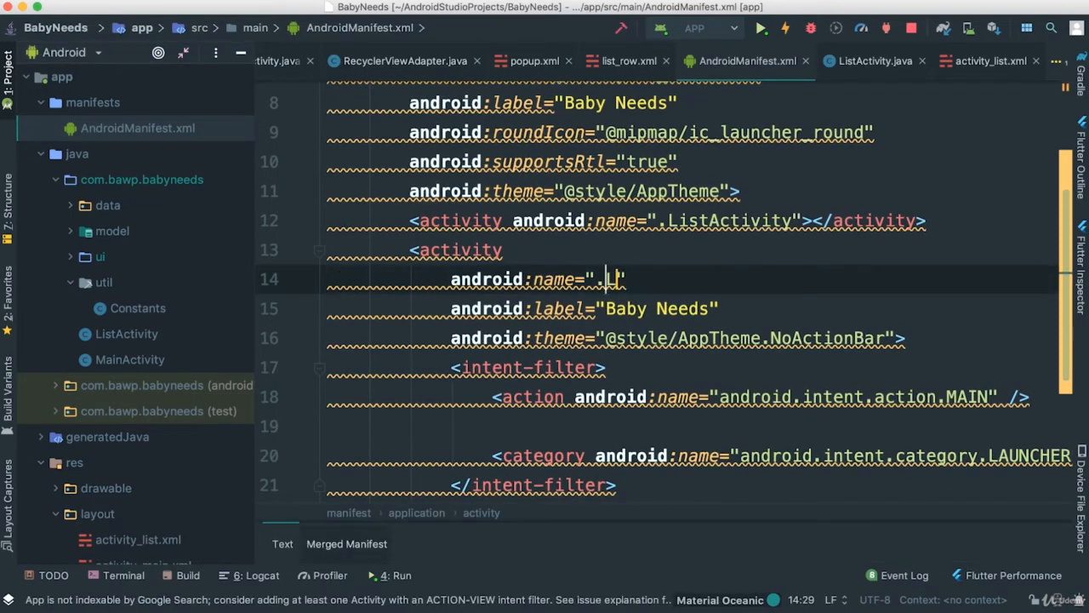
{"action": "type", "text": "ListActivity"}
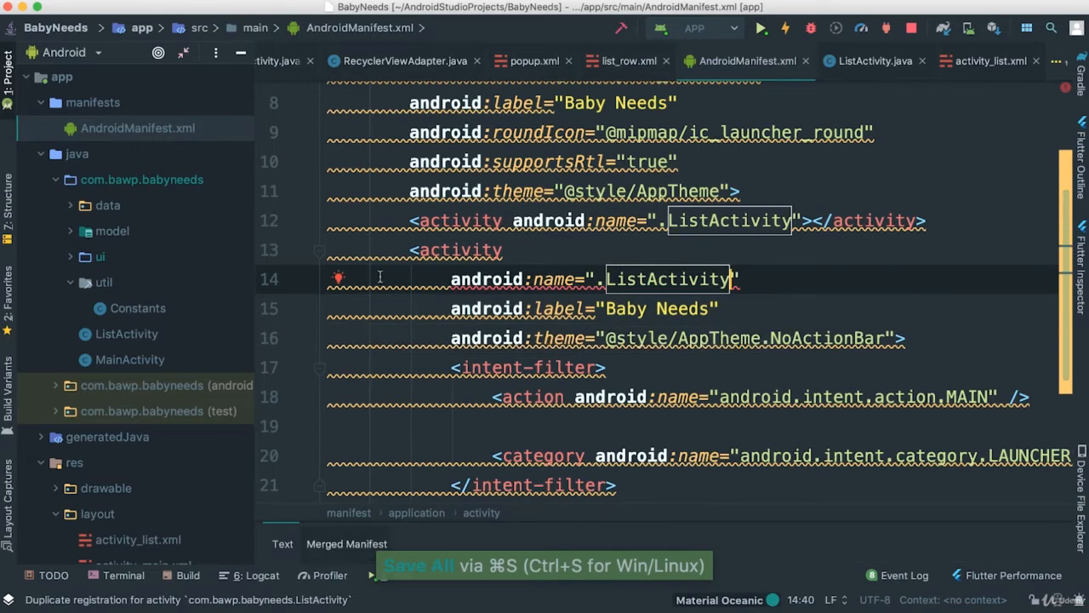
{"action": "left_click", "coordinate": [339, 279]}
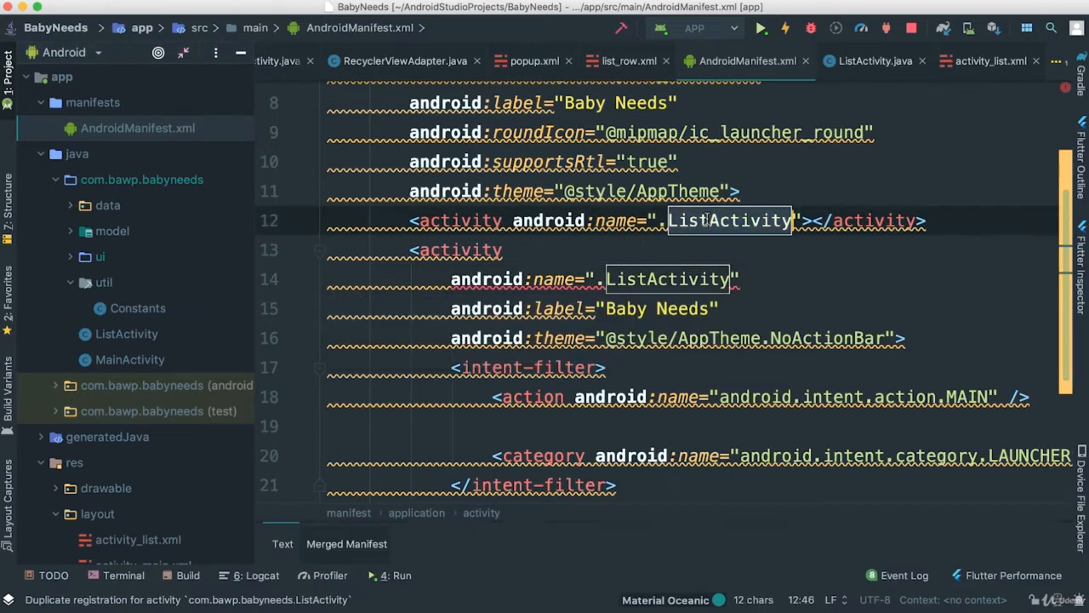
{"action": "type", "text": "MainActivity"}
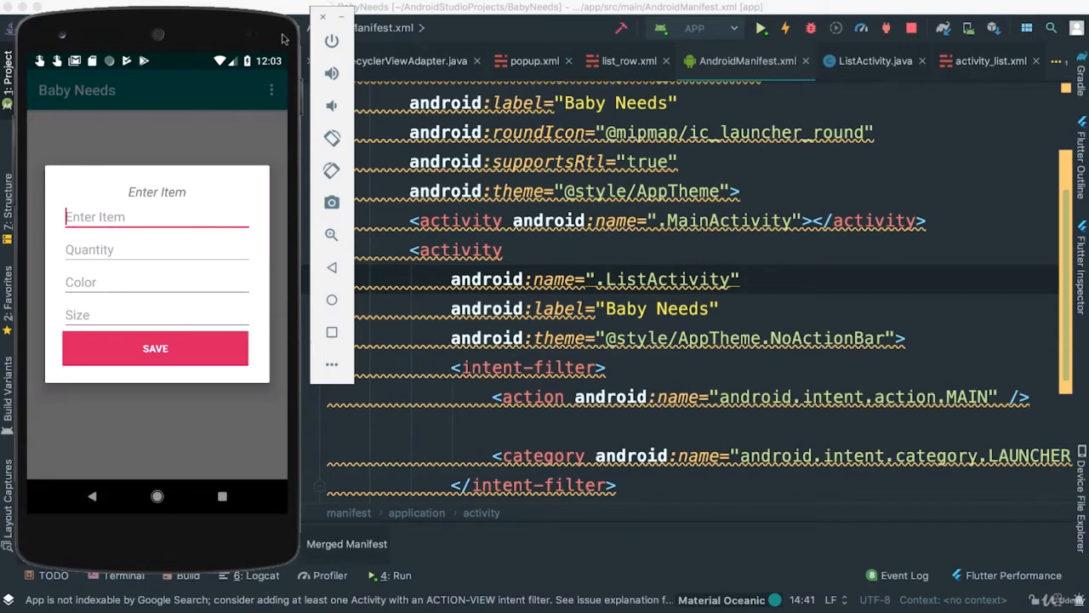
{"action": "mouse_move", "coordinate": [759, 320]}
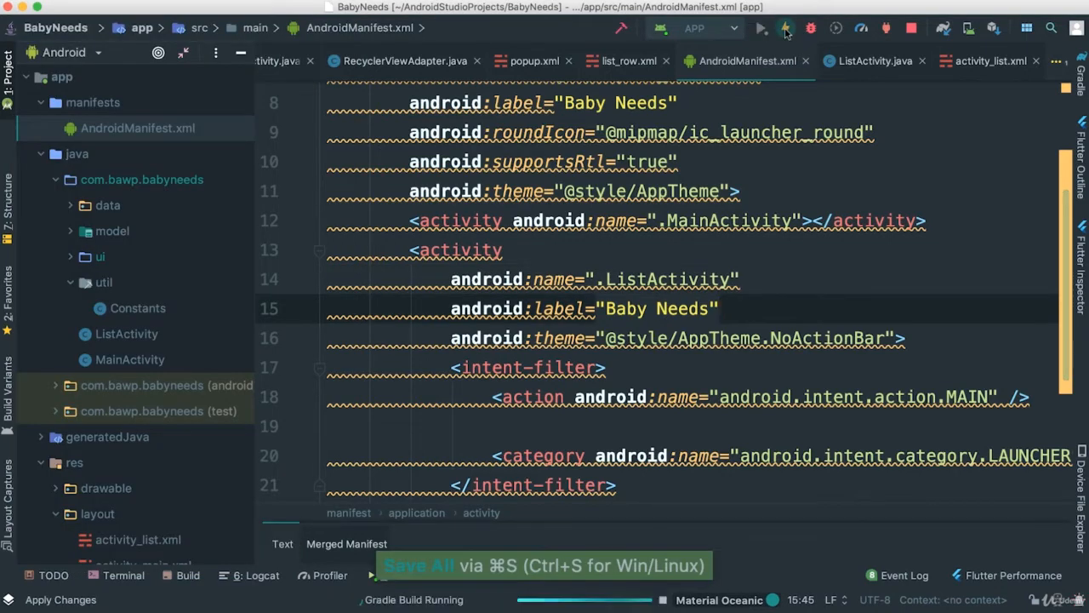
Apply the manifest change and restart the app so it opens into the item list.
{"action": "left_click", "coordinate": [760, 27]}
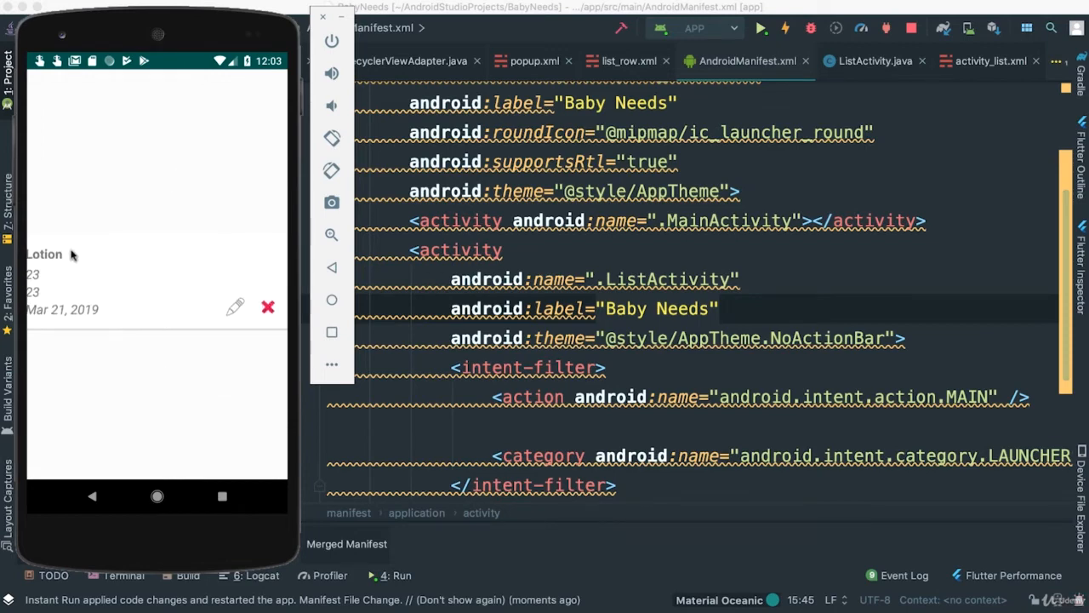
{"action": "mouse_move", "coordinate": [271, 282]}
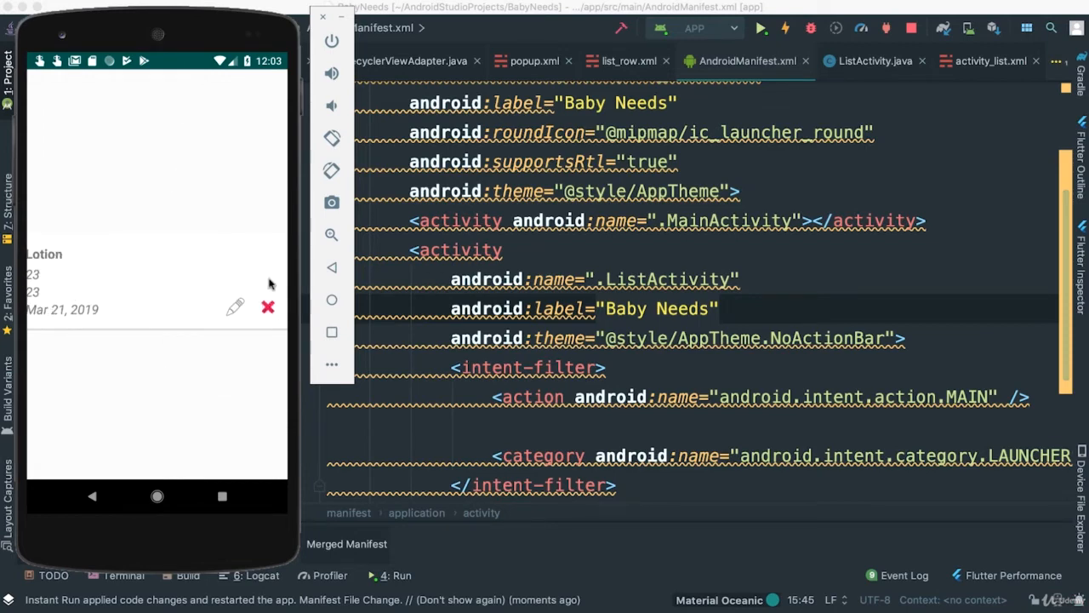
{"action": "mouse_move", "coordinate": [179, 322]}
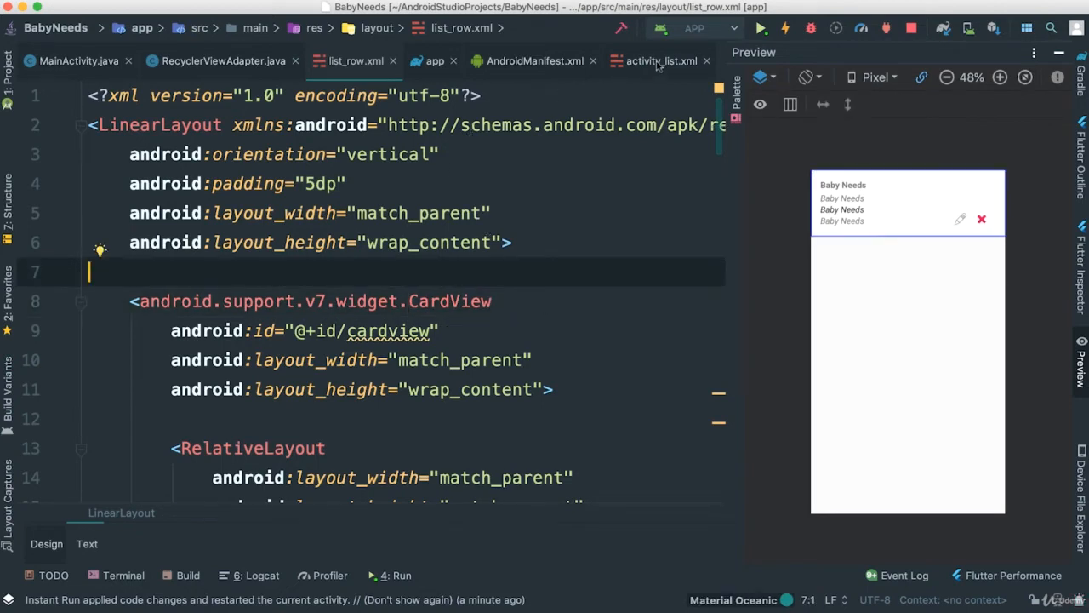
{"action": "left_click", "coordinate": [660, 61]}
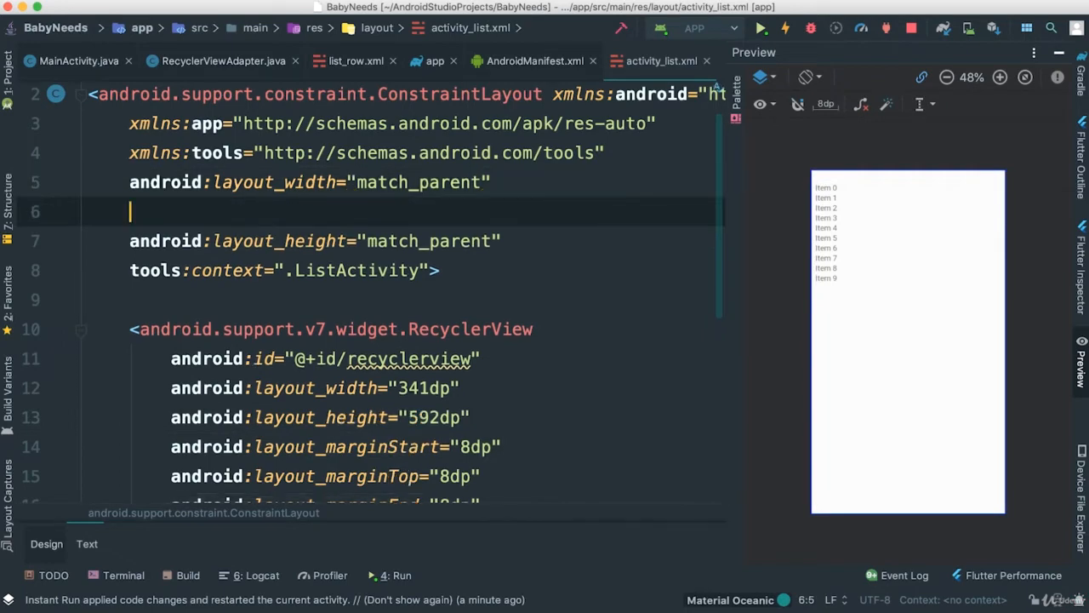
{"action": "type", "text": "n"}
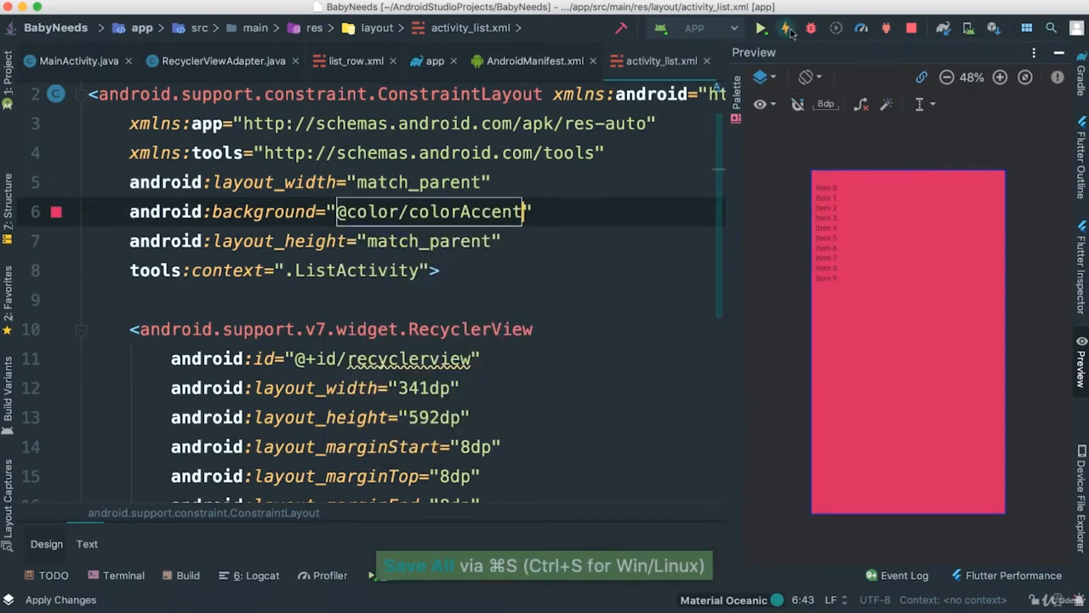
{"action": "left_click", "coordinate": [784, 27]}
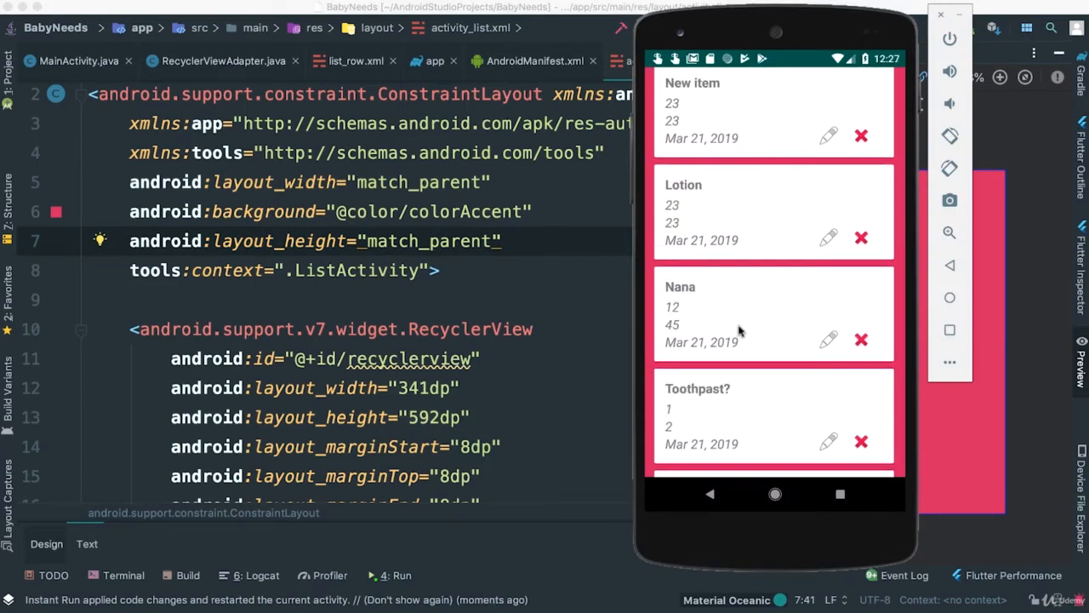
{"action": "mouse_move", "coordinate": [722, 80]}
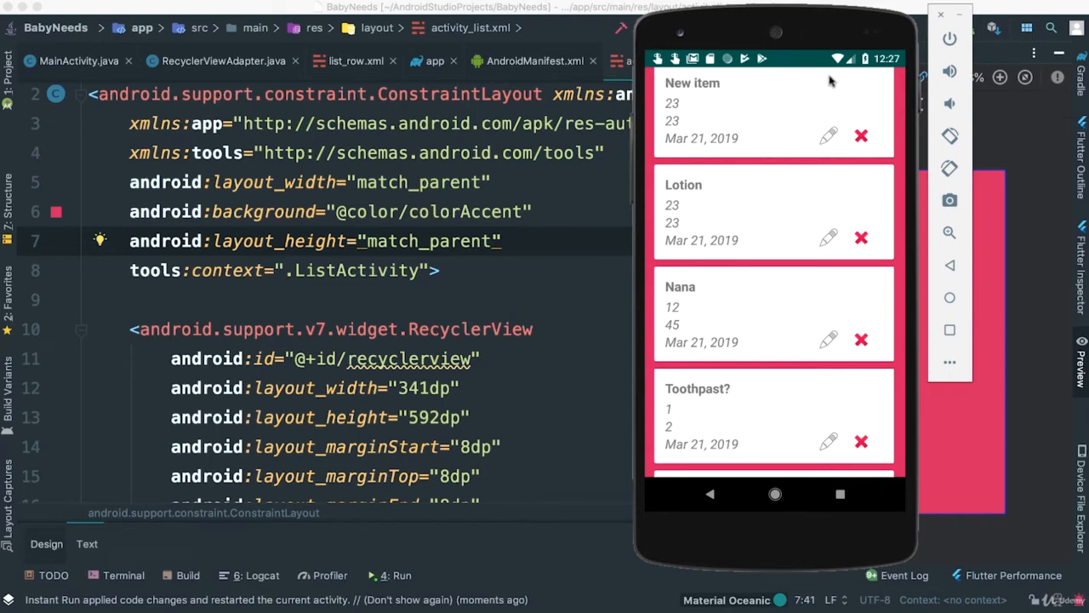
{"action": "mouse_move", "coordinate": [451, 204]}
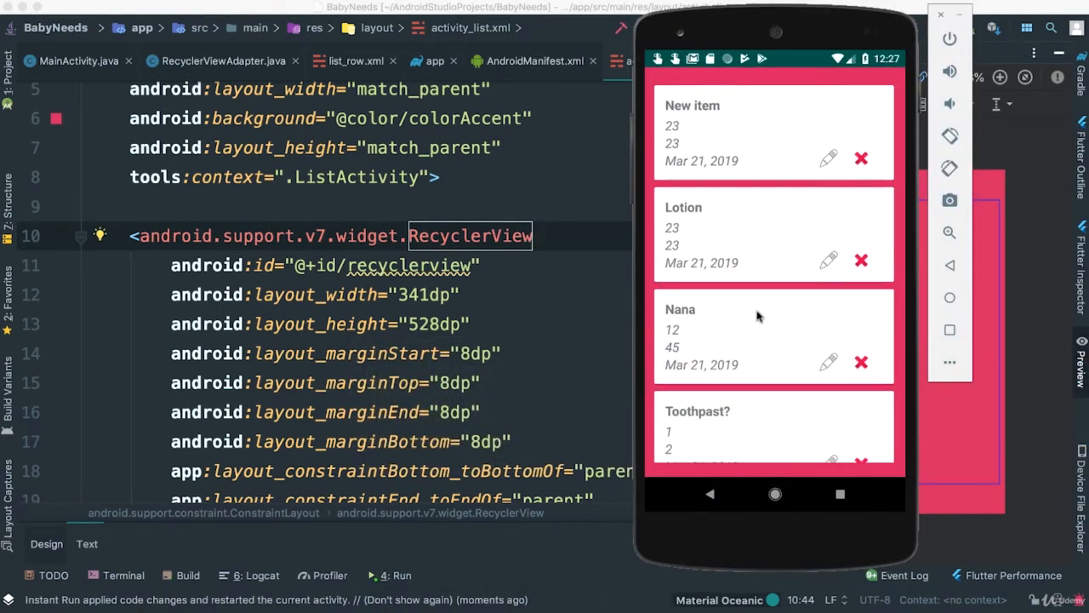
Scroll the item list in the emulator to check the cards at the 528dp height.
{"action": "scroll", "scroll_direction": "down", "scroll_amount": 3}
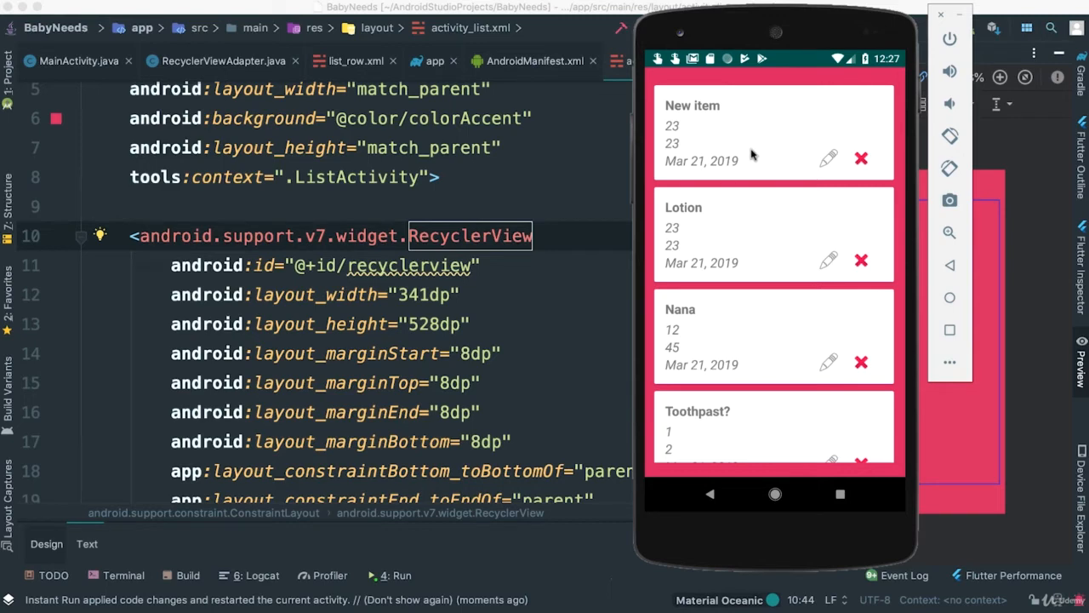
{"action": "mouse_move", "coordinate": [768, 123]}
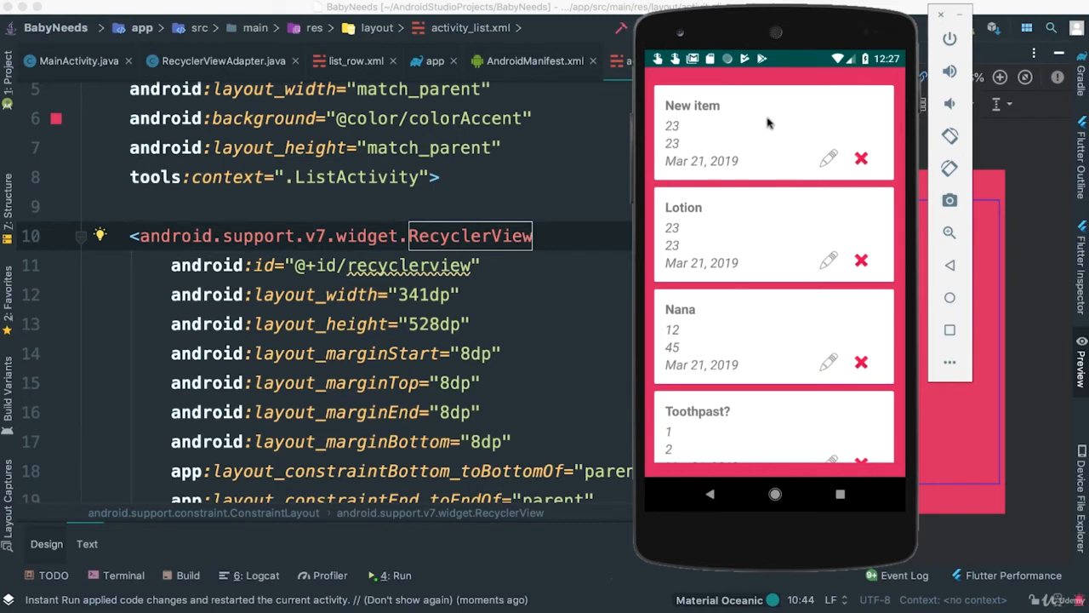
{"action": "mouse_move", "coordinate": [747, 357]}
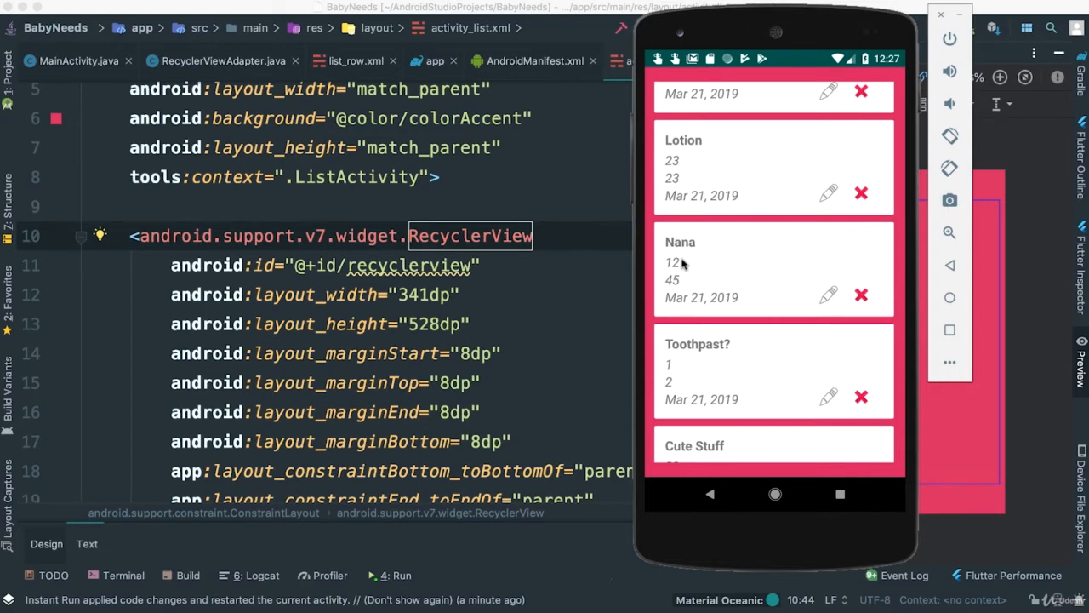
{"action": "mouse_move", "coordinate": [667, 247]}
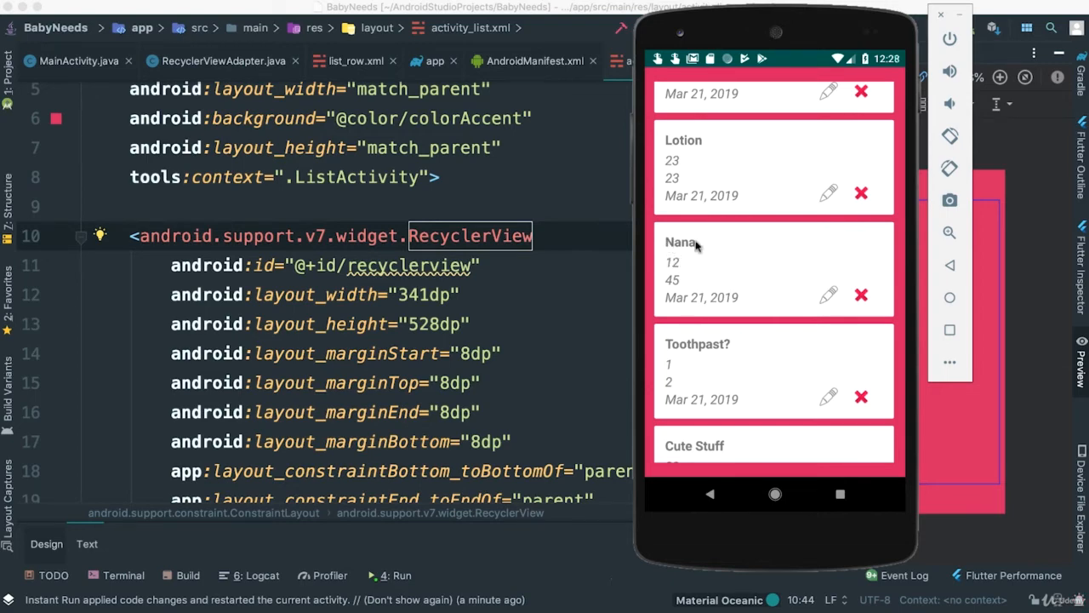
{"action": "mouse_move", "coordinate": [655, 255]}
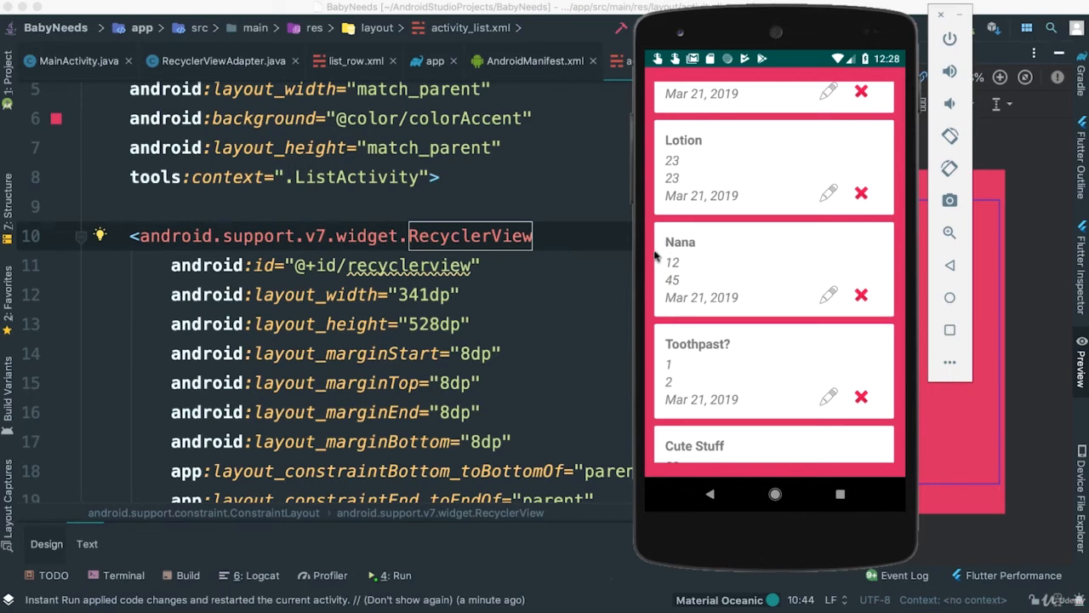